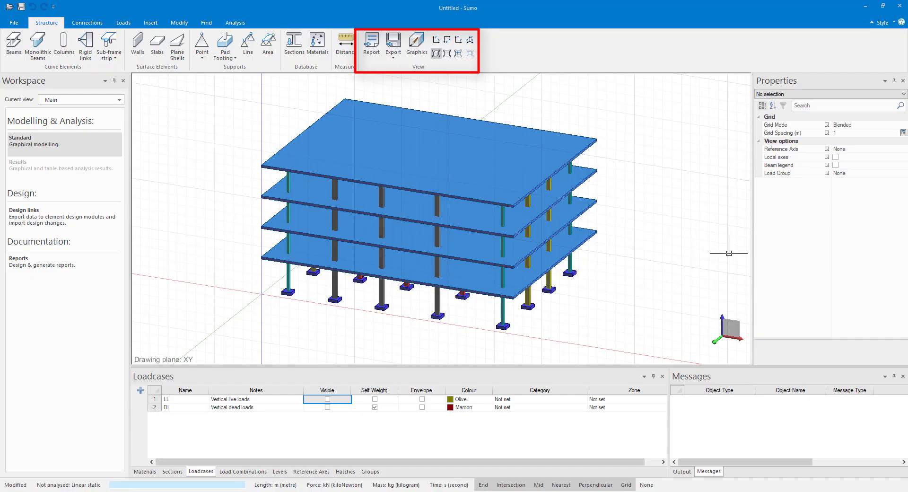
# Step: Browse the Connections, Insert and Find tools, then return to the Structure tools
pyautogui.click(87, 22)
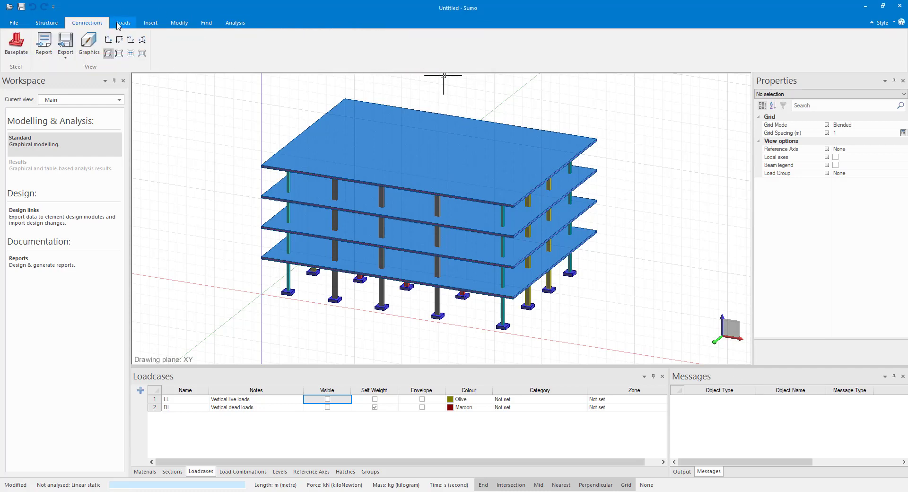
pyautogui.click(150, 22)
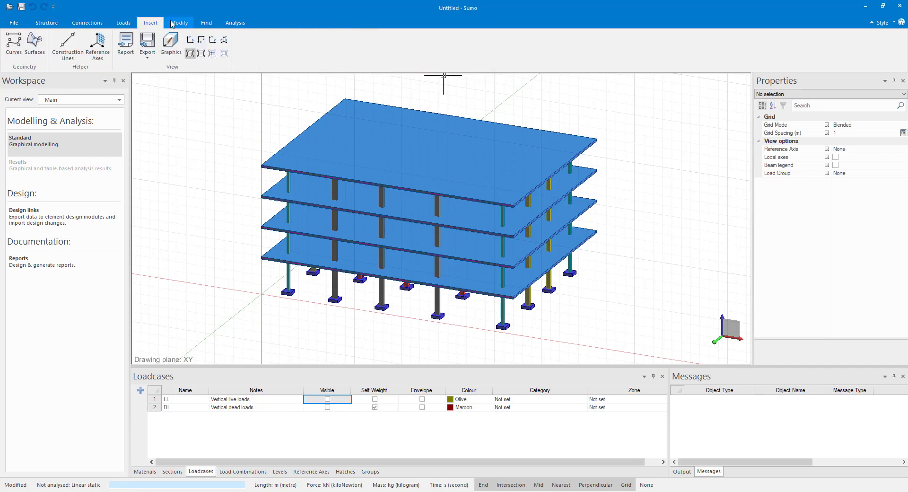
pyautogui.click(206, 21)
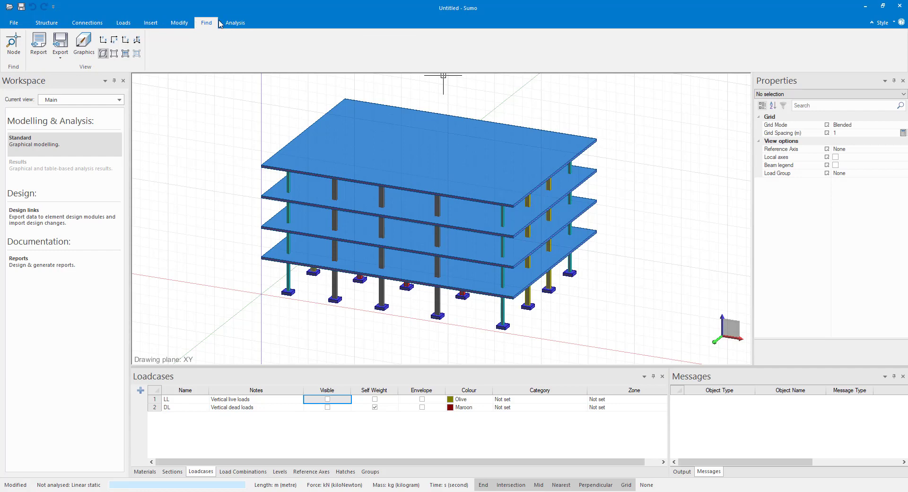
pyautogui.click(47, 23)
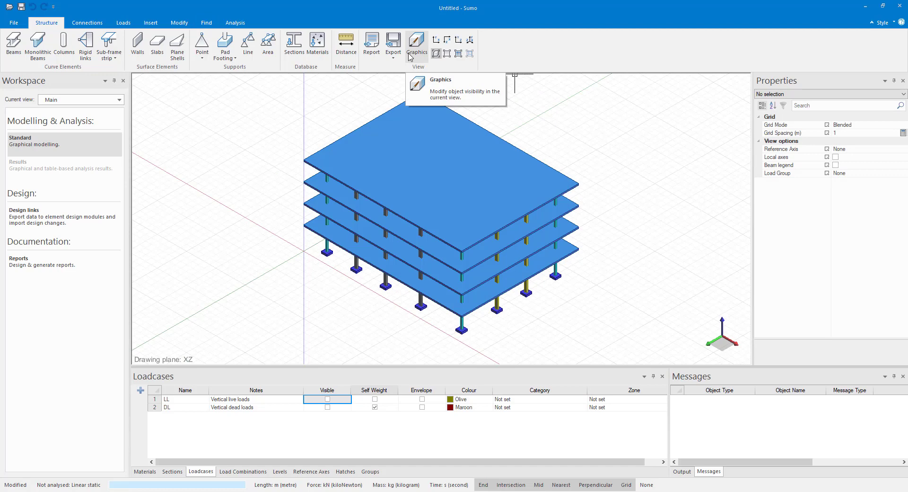
pyautogui.click(417, 43)
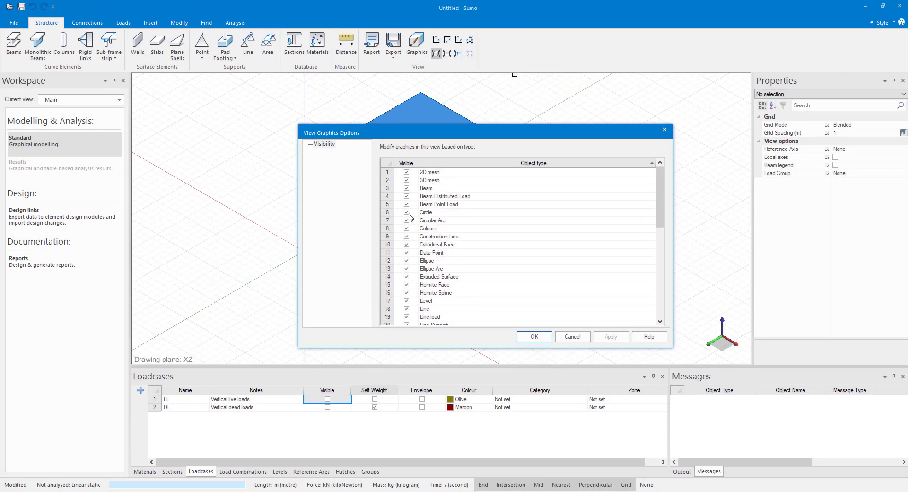
pyautogui.click(407, 228)
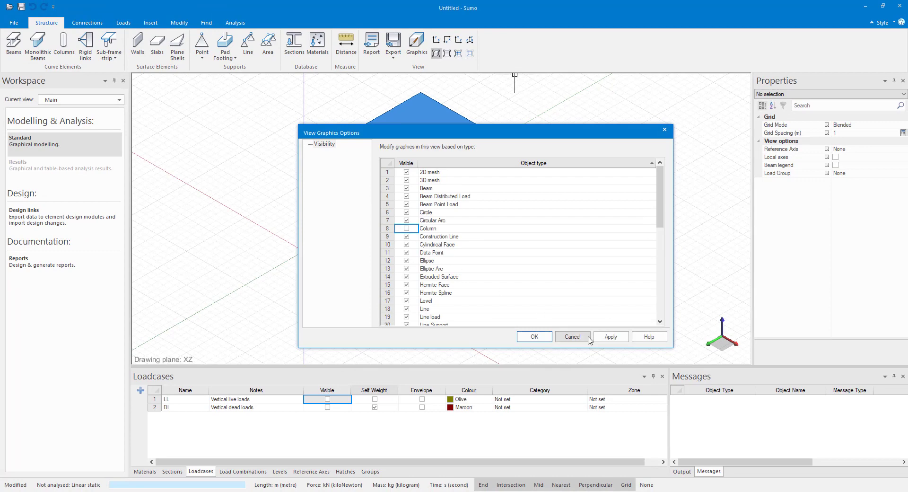
pyautogui.click(571, 337)
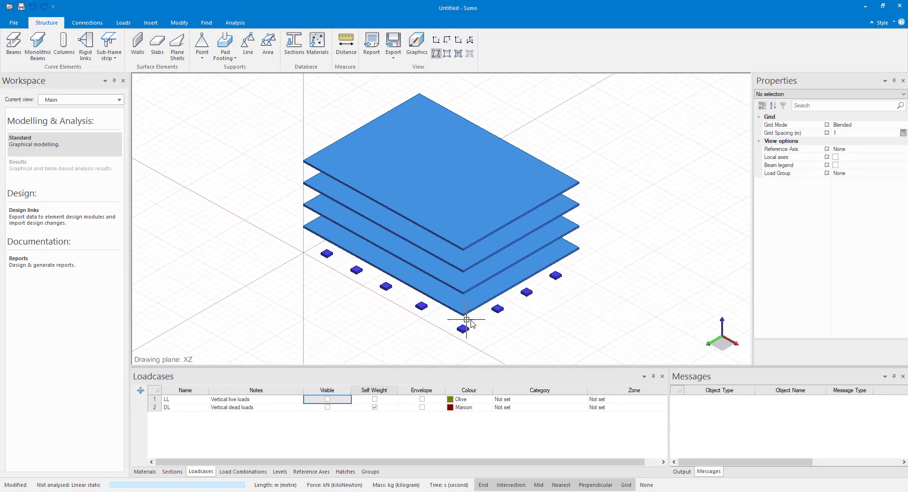
pyautogui.click(416, 45)
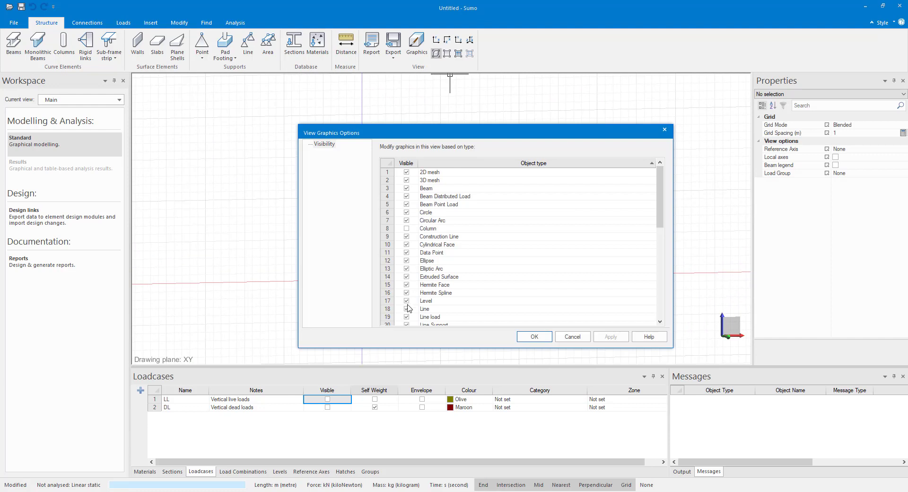
pyautogui.scroll(-3)
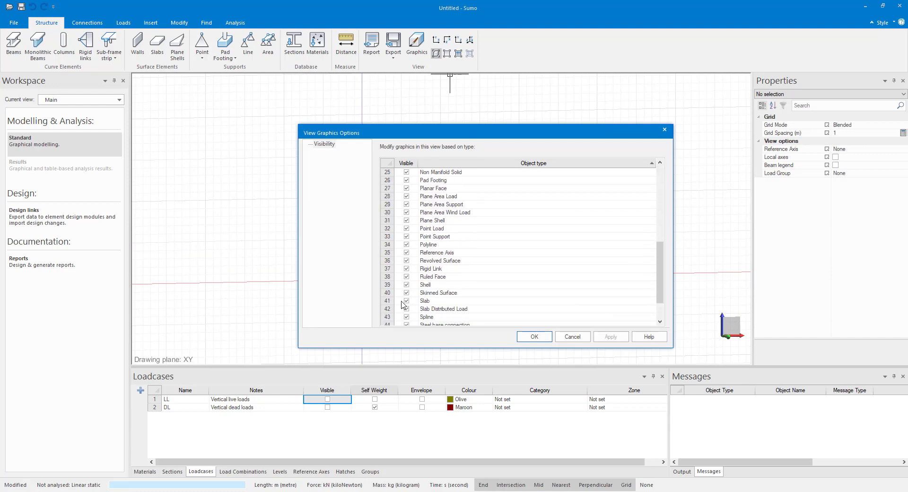
pyautogui.scroll(3)
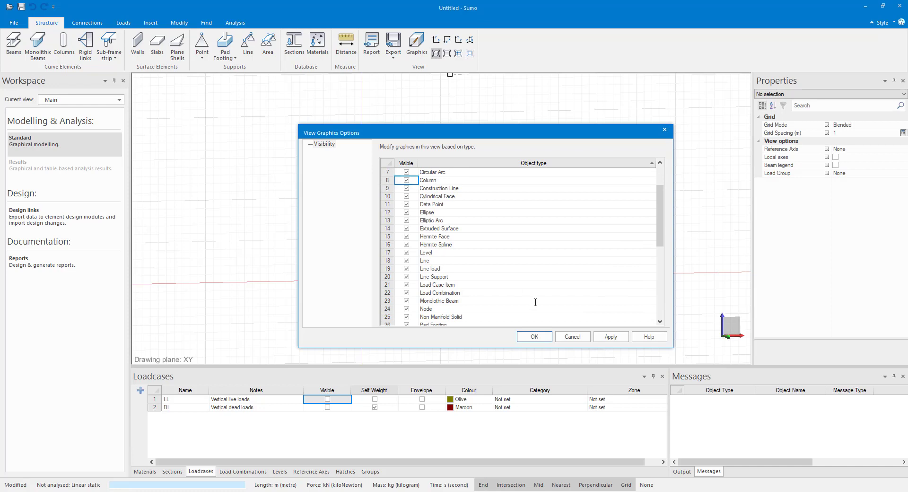
pyautogui.moveTo(332, 132); pyautogui.dragTo(497, 116)
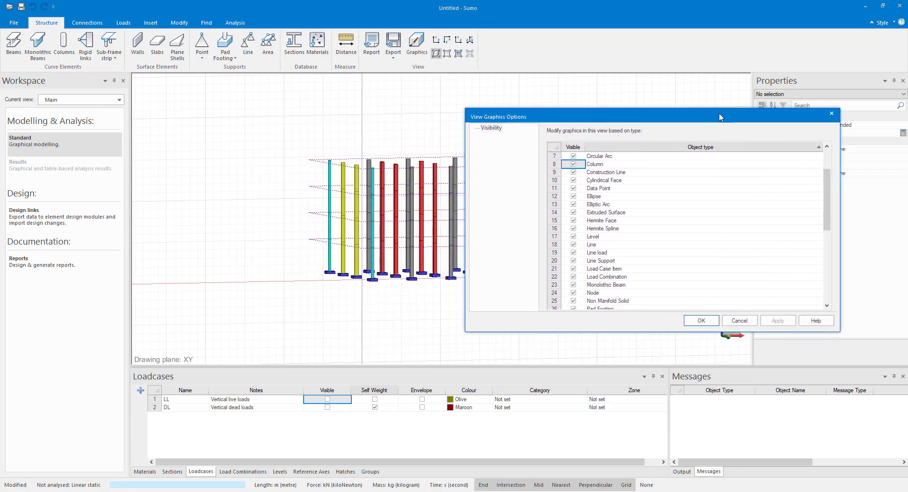
pyautogui.click(573, 164)
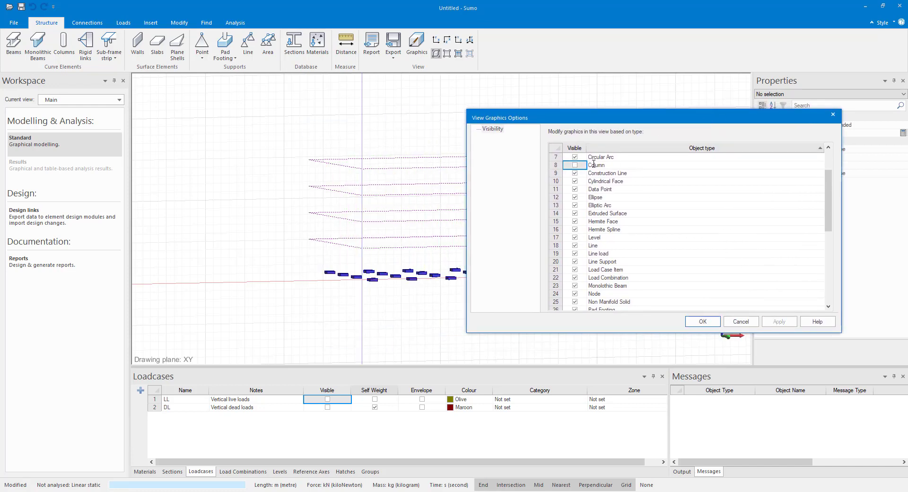
pyautogui.scroll(-3)
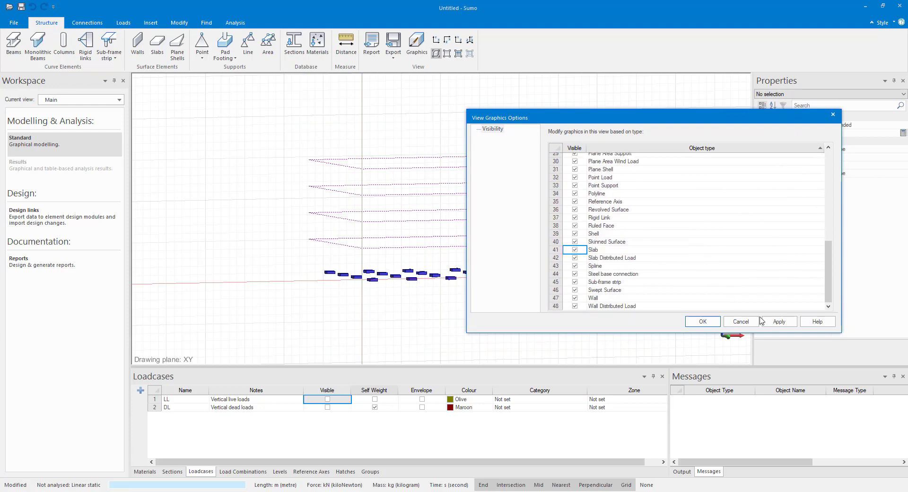
pyautogui.click(702, 322)
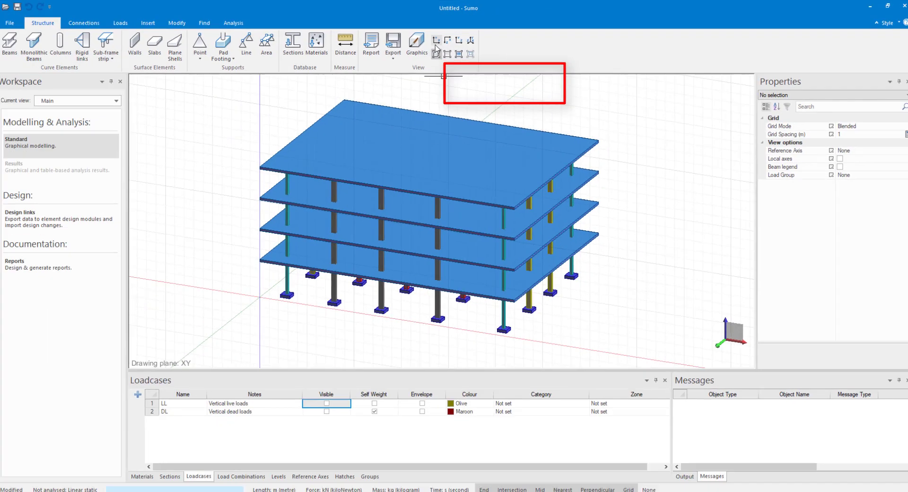
pyautogui.moveTo(441, 40)
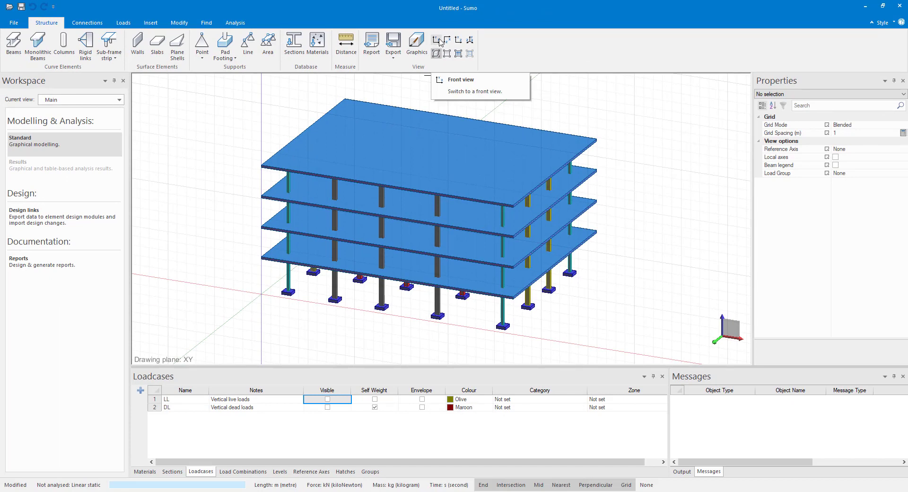
# Step: Show the building from the front, top and left, then back to isometric
pyautogui.click(460, 79)
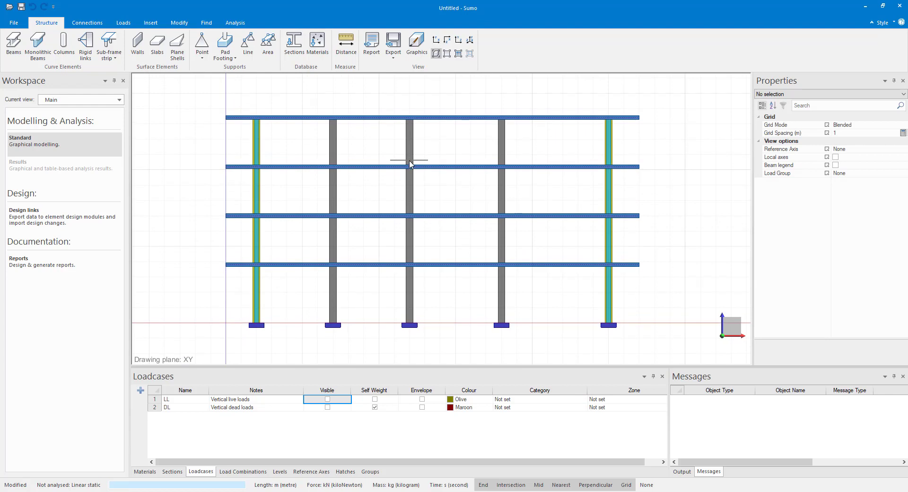
pyautogui.click(446, 53)
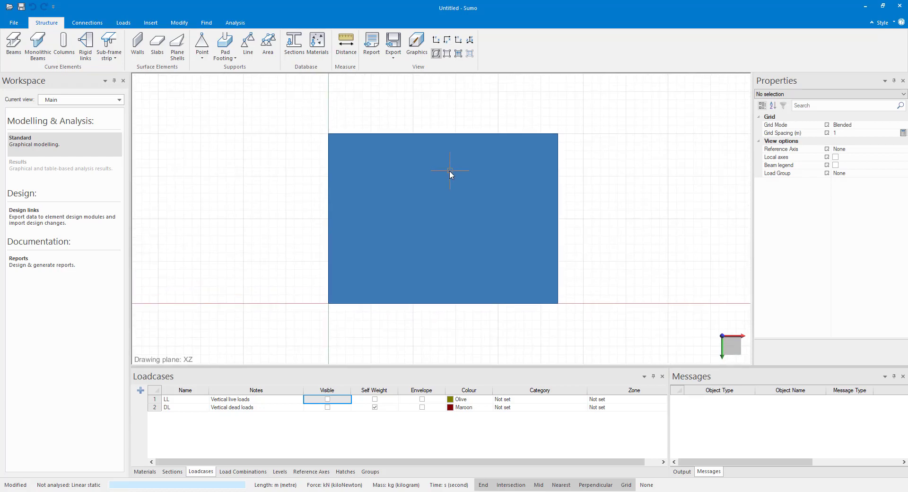
pyautogui.moveTo(458, 40)
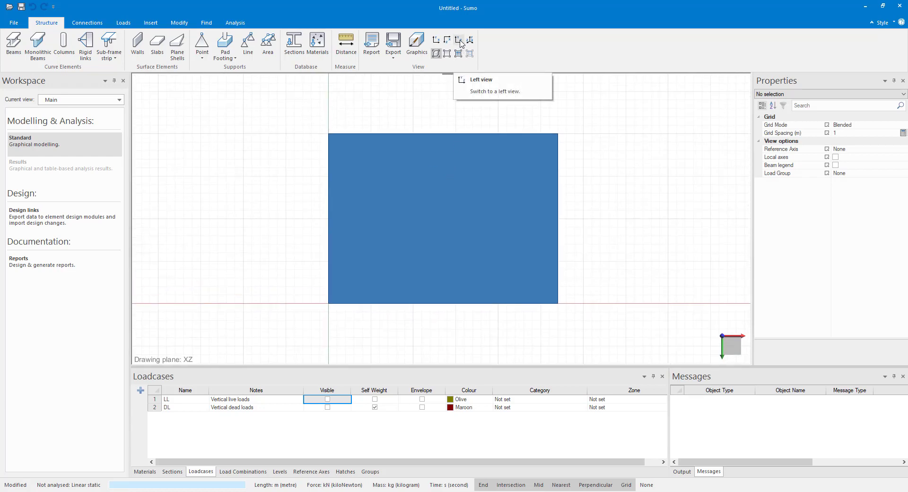
pyautogui.click(458, 39)
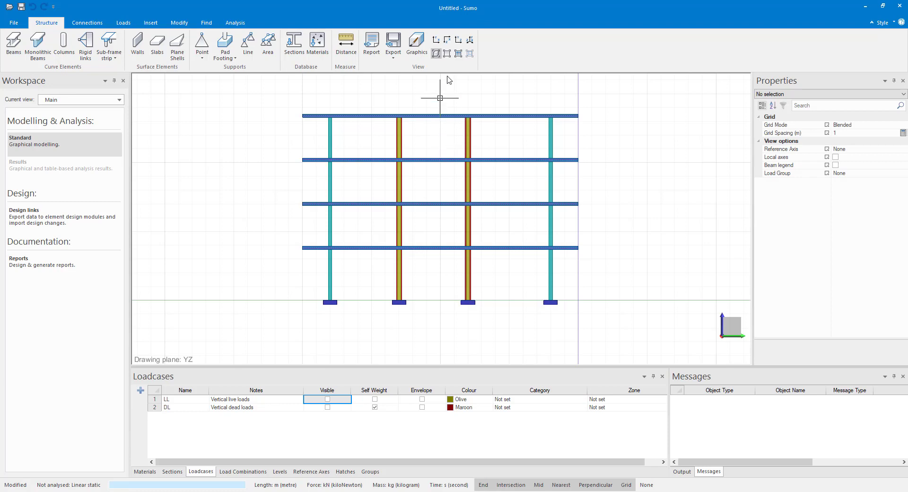
pyautogui.moveTo(471, 41)
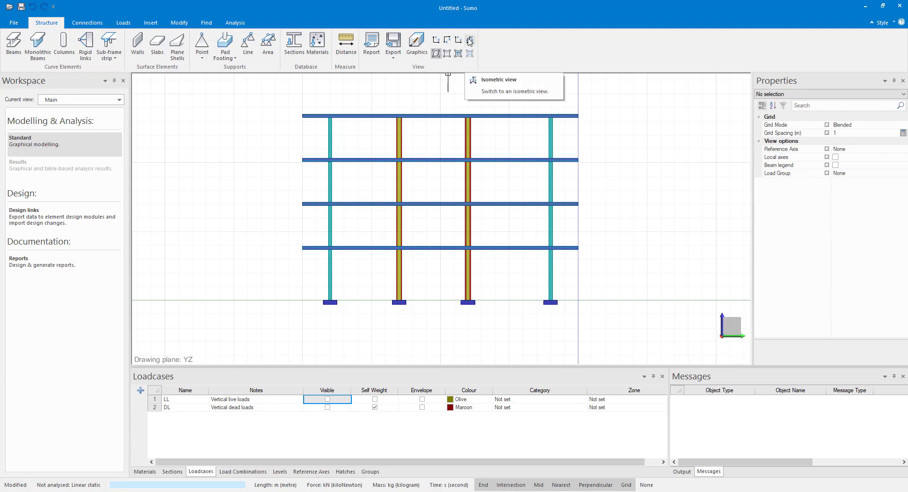
pyautogui.click(470, 40)
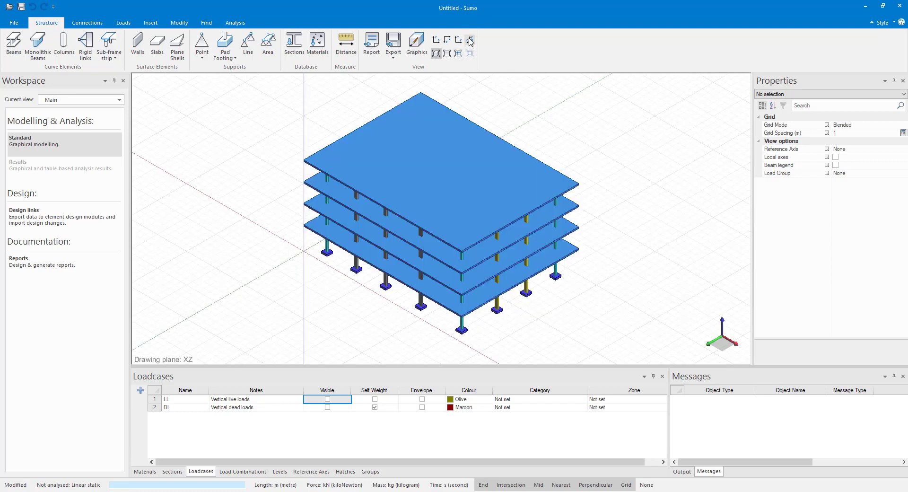
pyautogui.moveTo(650, 254)
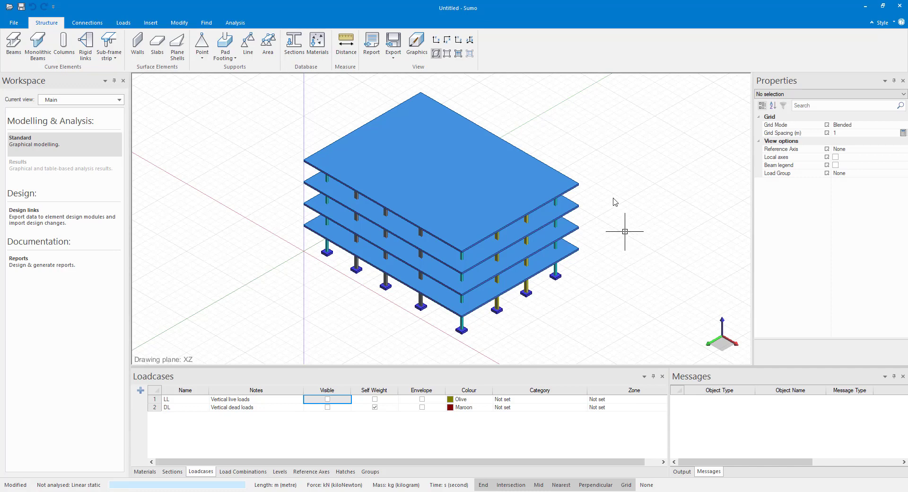
pyautogui.moveTo(436, 54)
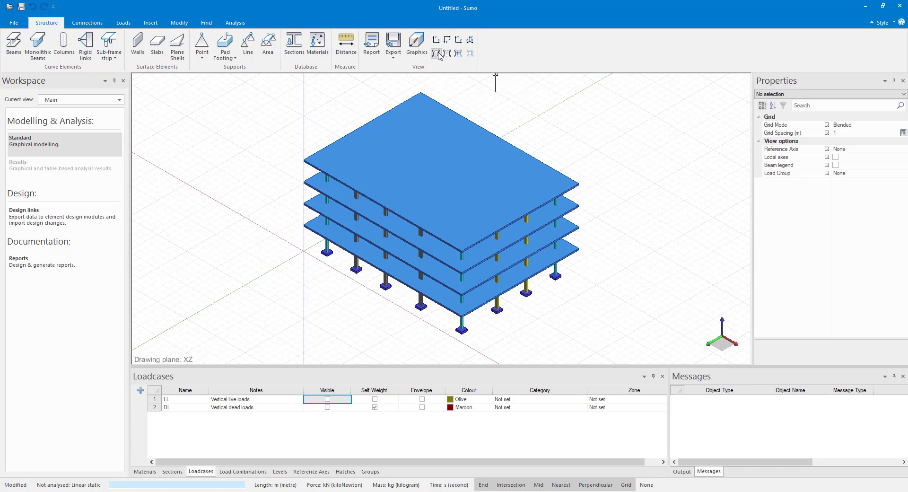
pyautogui.moveTo(437, 54)
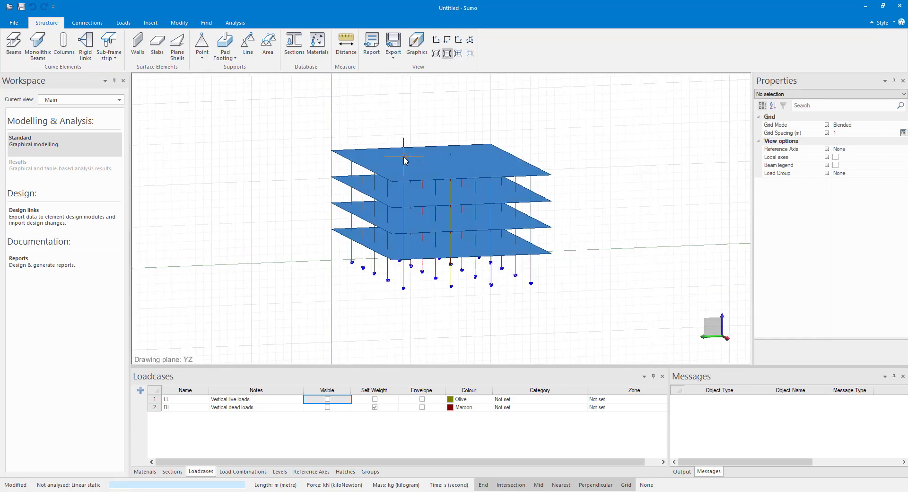
# Step: Show the analytical model, then the discretized mesh with numbered nodes
pyautogui.click(446, 53)
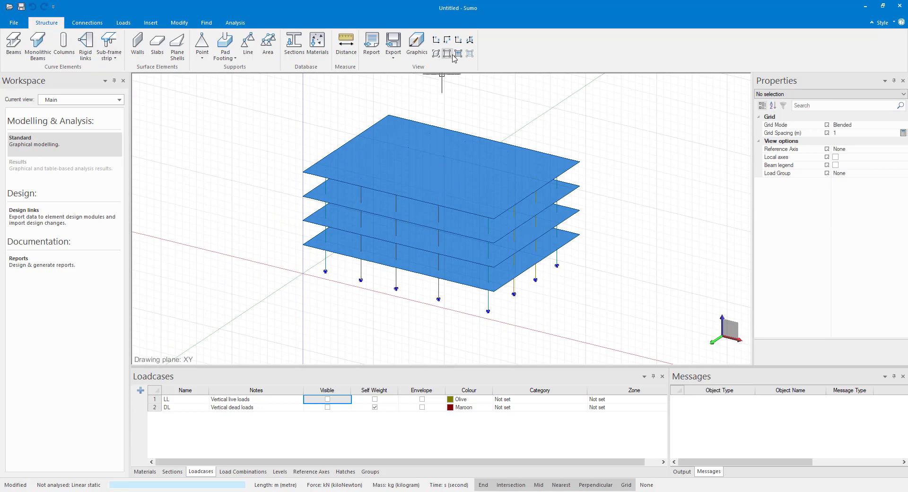
pyautogui.moveTo(458, 53)
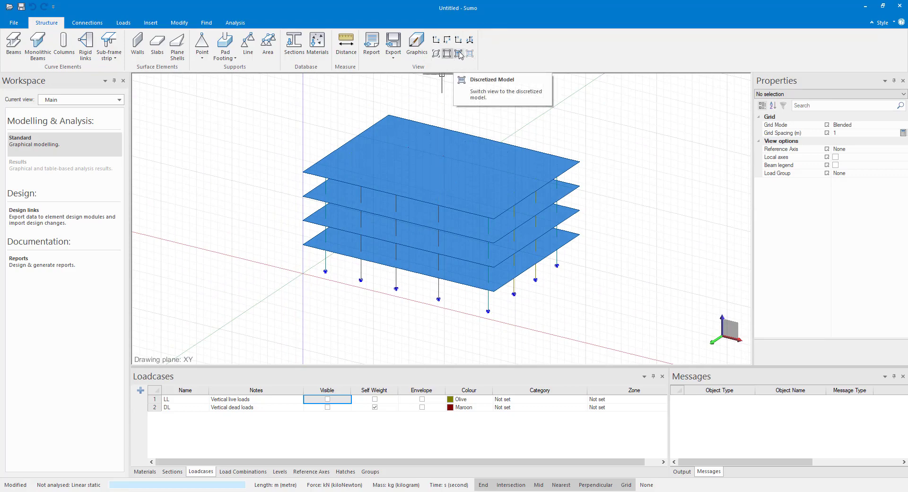
pyautogui.click(458, 53)
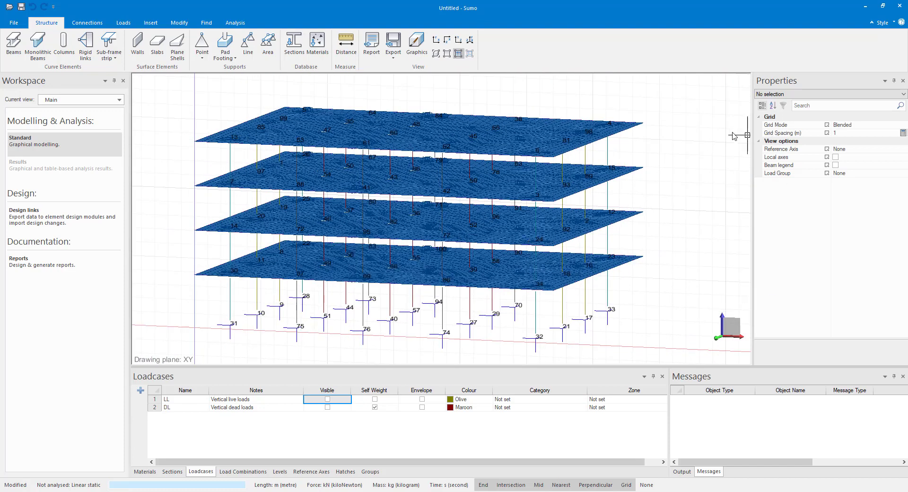
pyautogui.moveTo(560, 67)
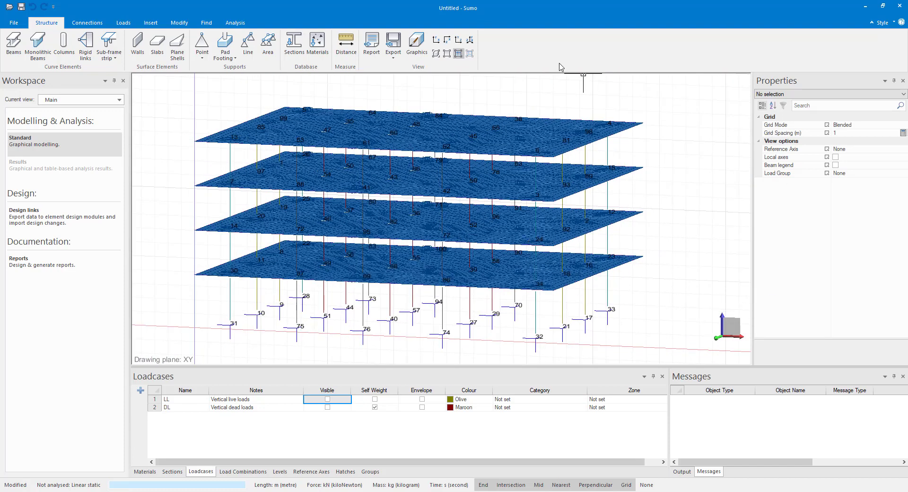